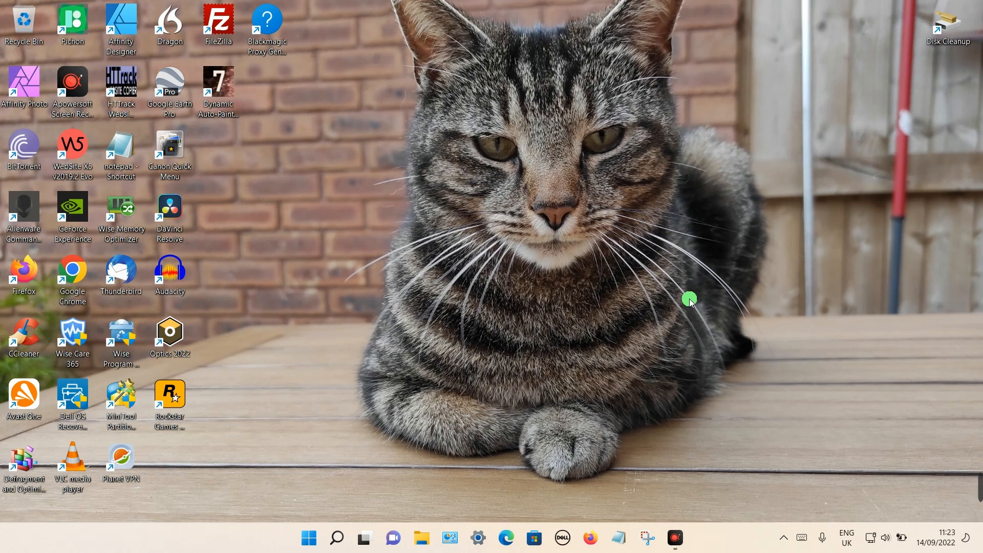
mouse_move(571, 509)
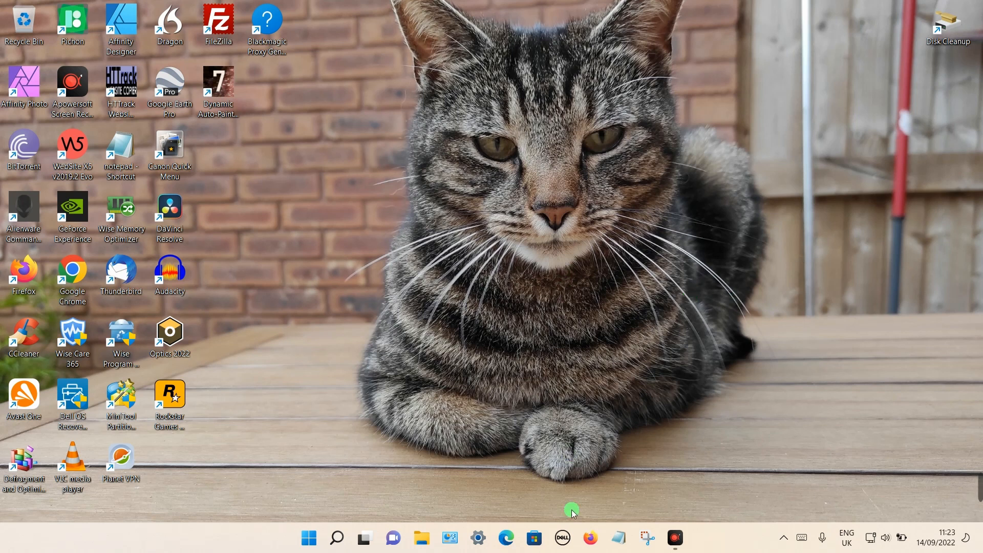
Launch Firefox from the Windows taskbar so it starts loading Google.
left_click(589, 539)
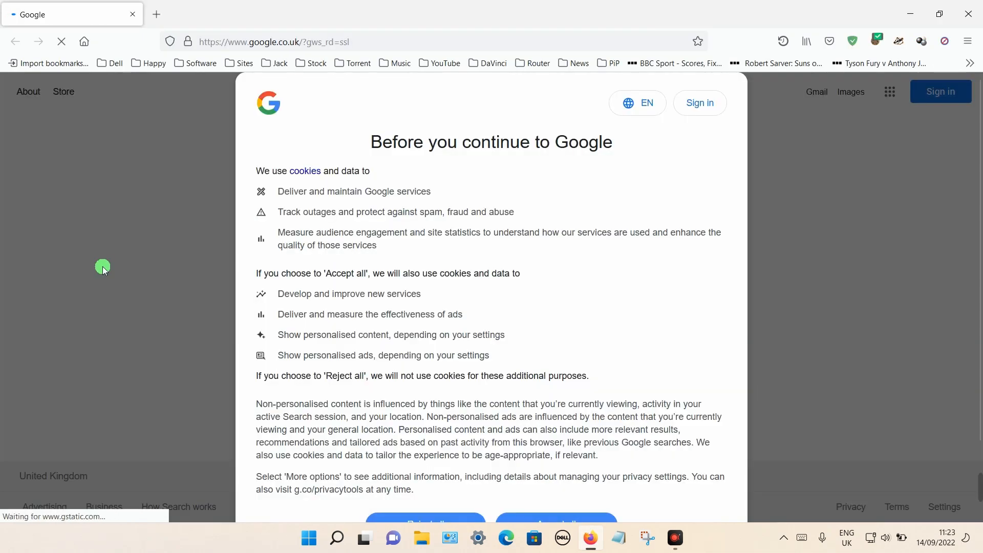
Dismiss Google's 'Before you continue' cookie dialog to reach the Google homepage.
left_click(555, 522)
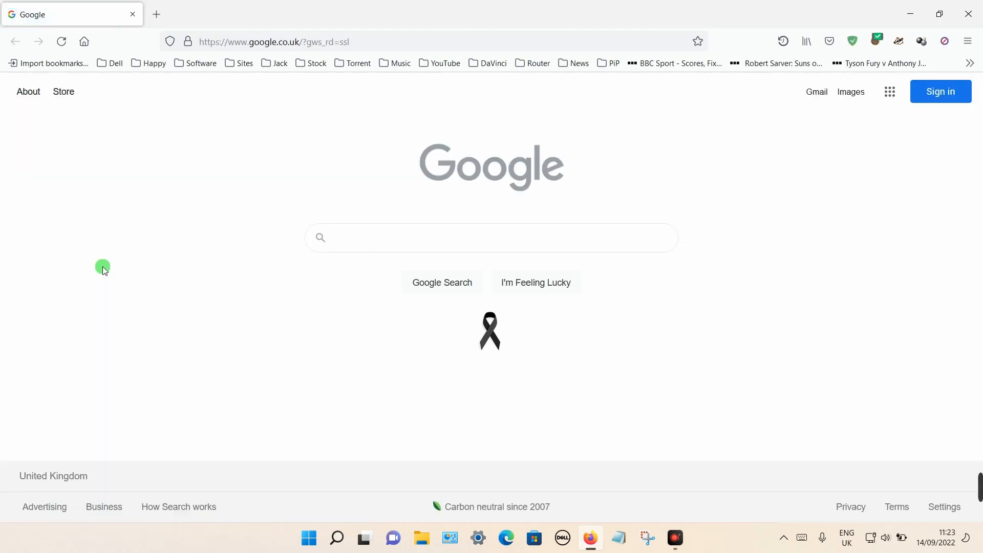
mouse_move(103, 165)
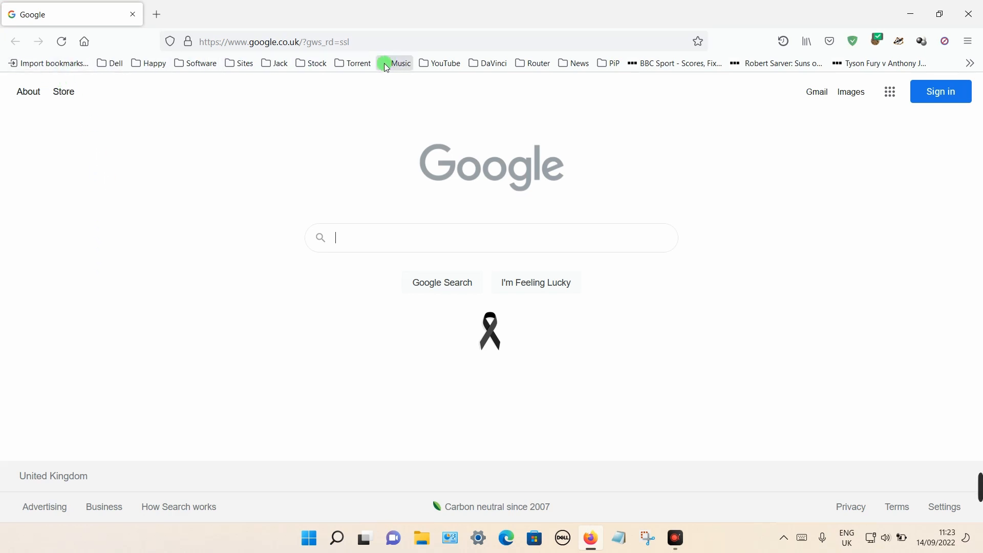
mouse_move(876, 230)
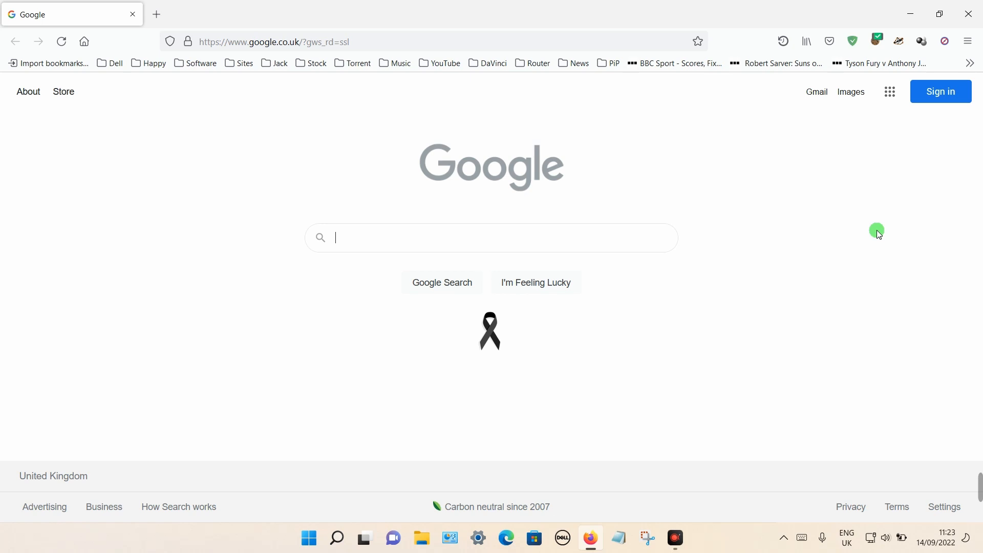
mouse_move(955, 100)
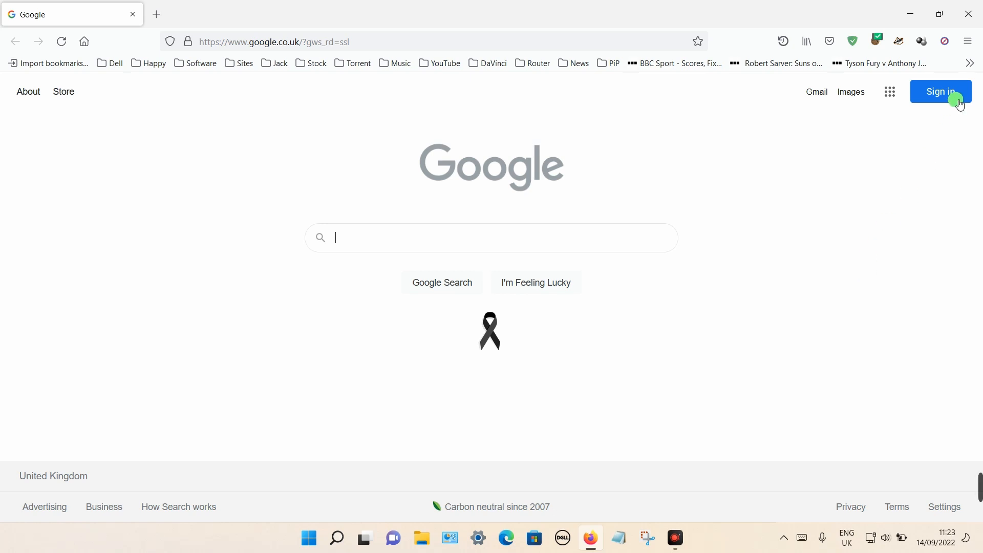
left_click(967, 42)
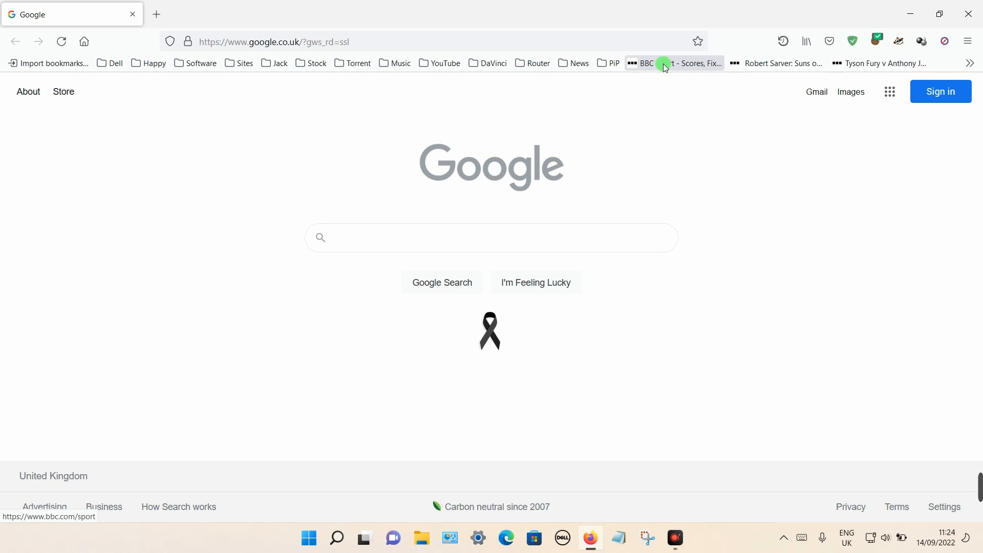
right_click(664, 62)
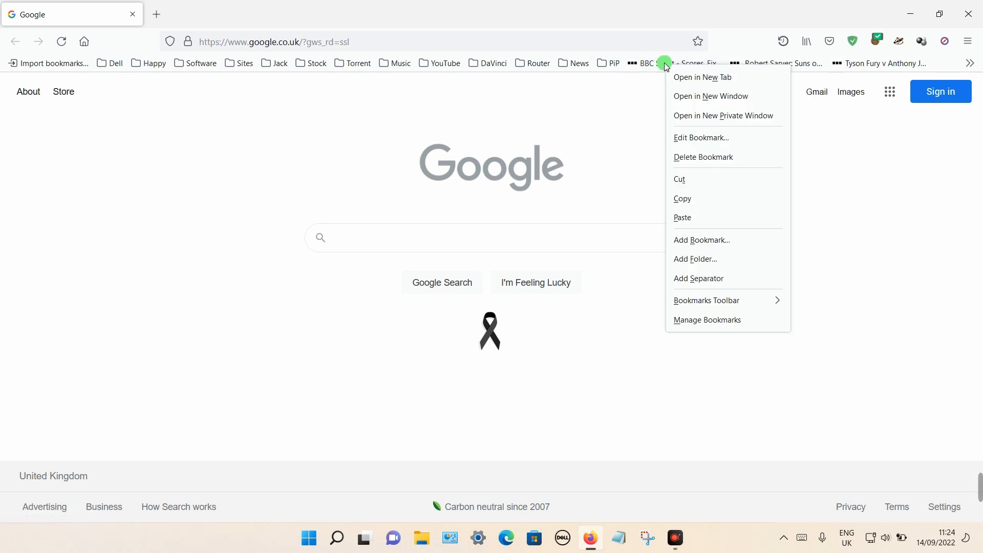
left_click(626, 115)
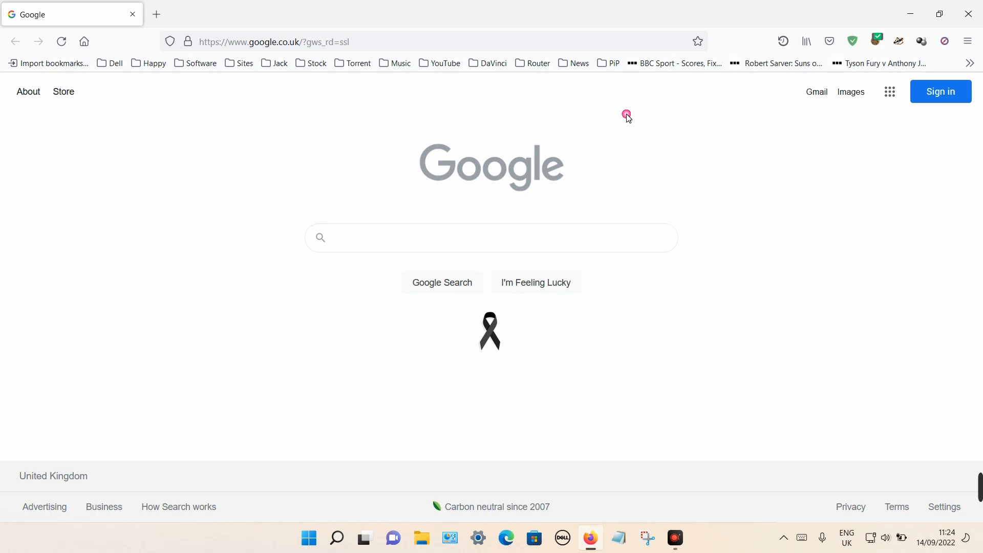
right_click(353, 62)
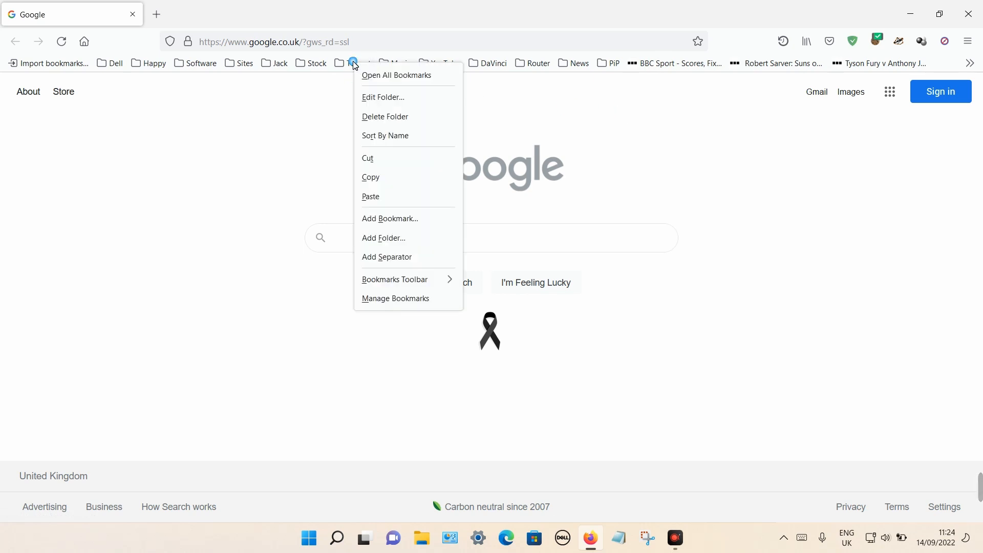
mouse_move(385, 116)
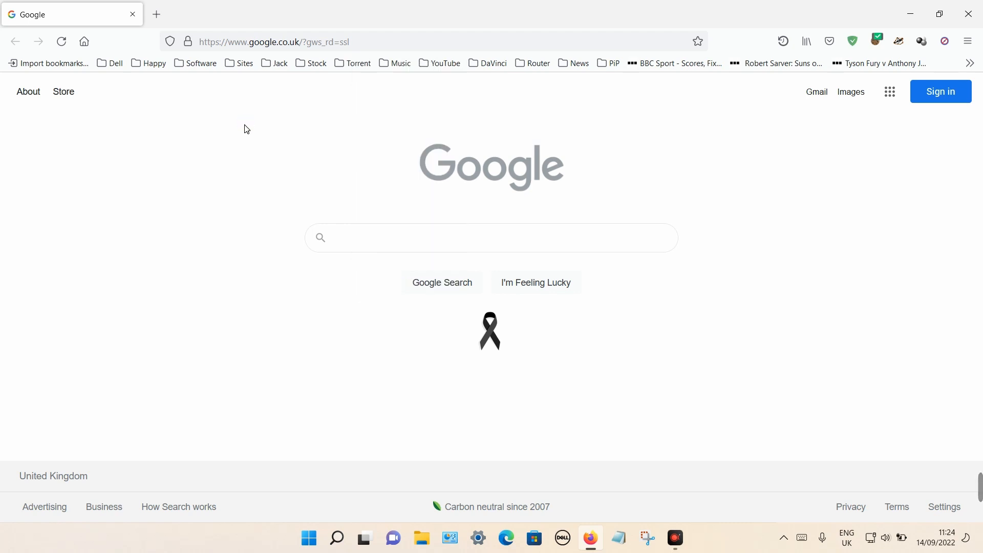
left_click(160, 156)
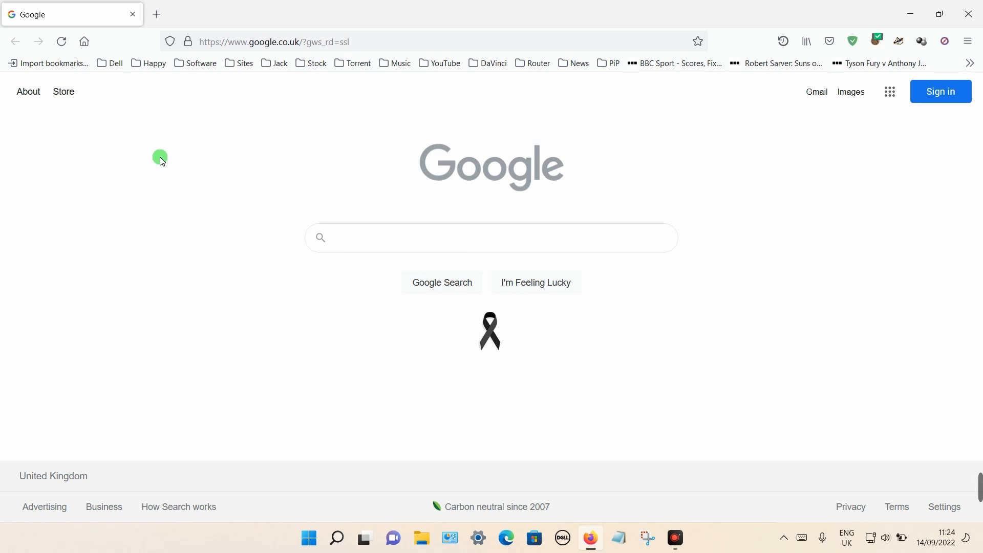
mouse_move(359, 16)
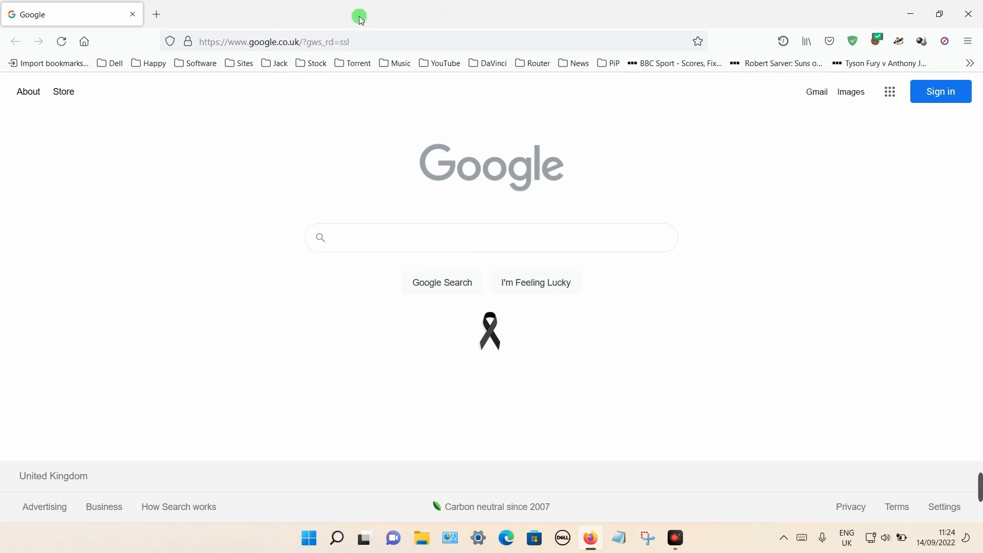
Enable the classic Menu Bar from the tab strip's context menu.
right_click(360, 16)
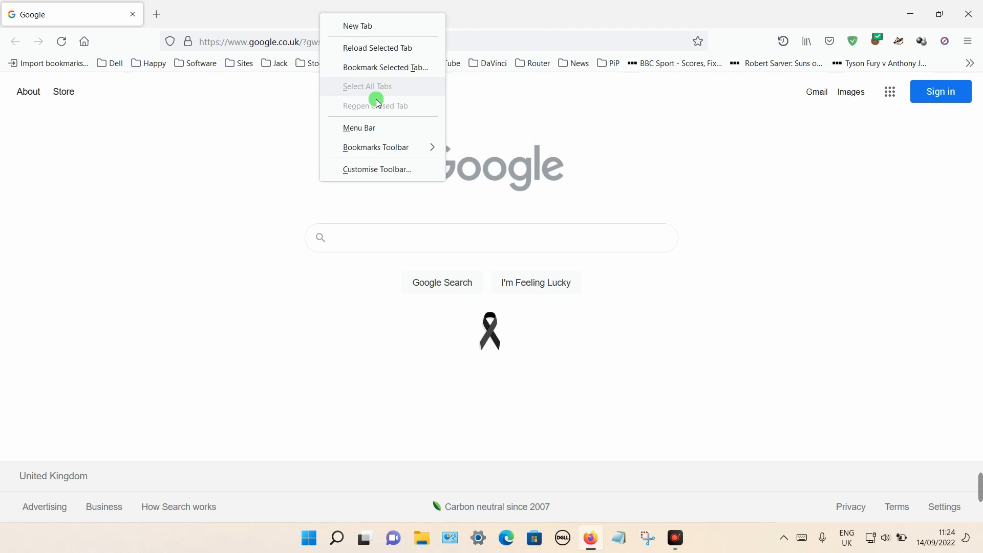
left_click(360, 128)
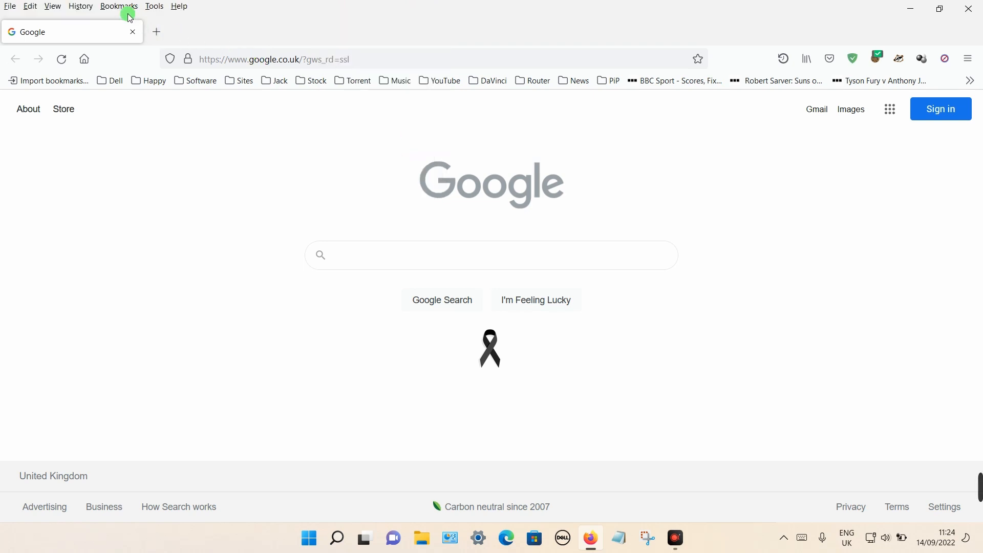
left_click(118, 6)
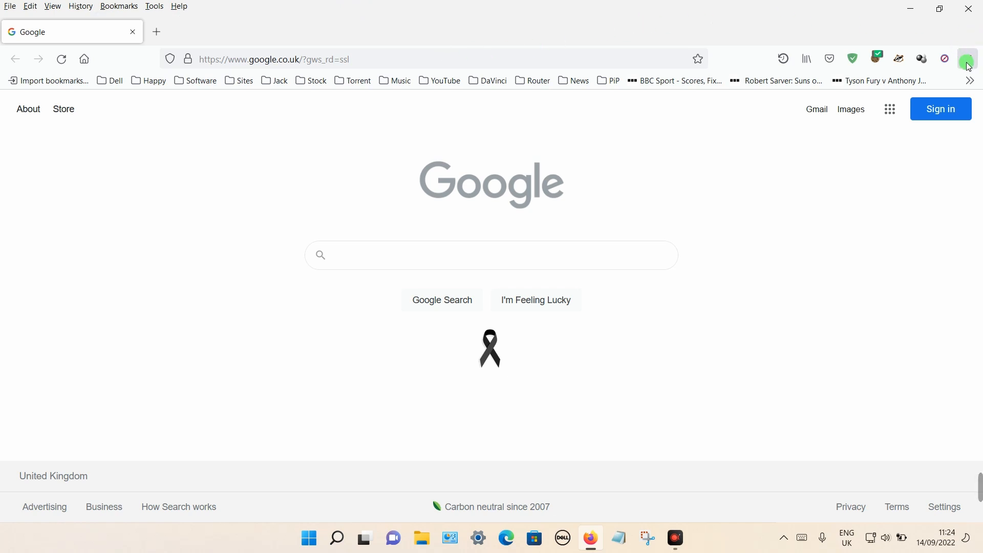
Open the Library bookmarks manager through the main menu's Bookmarks section.
left_click(967, 59)
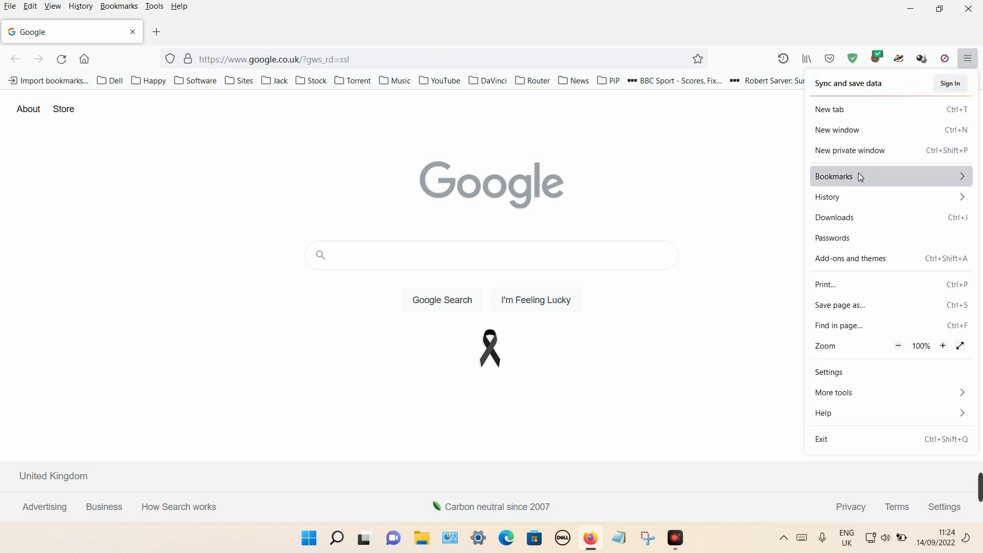
left_click(834, 176)
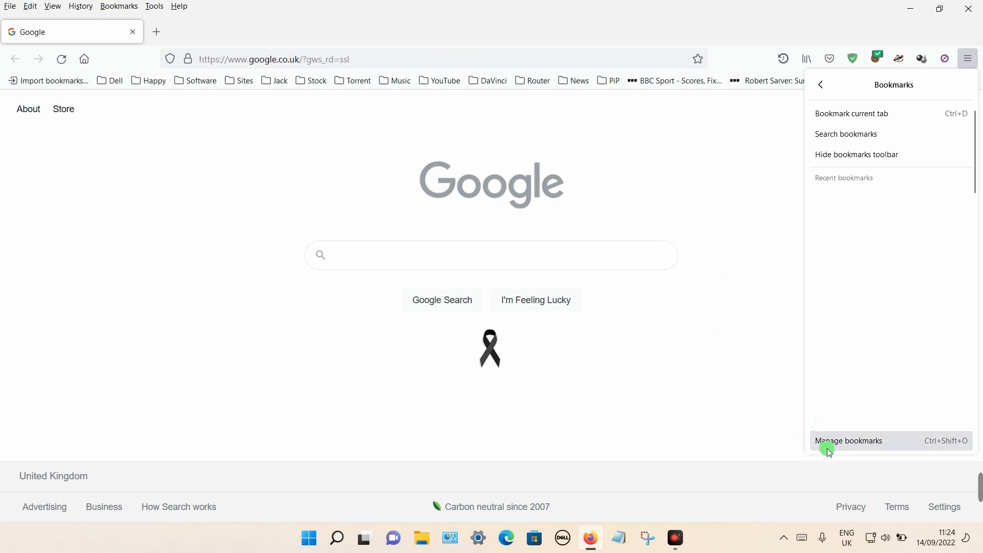
left_click(847, 441)
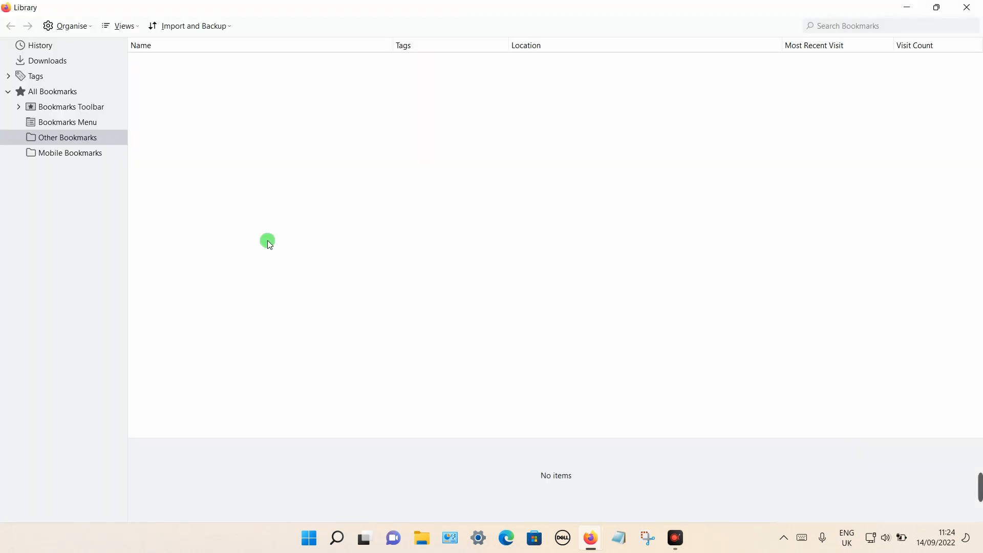
mouse_move(221, 180)
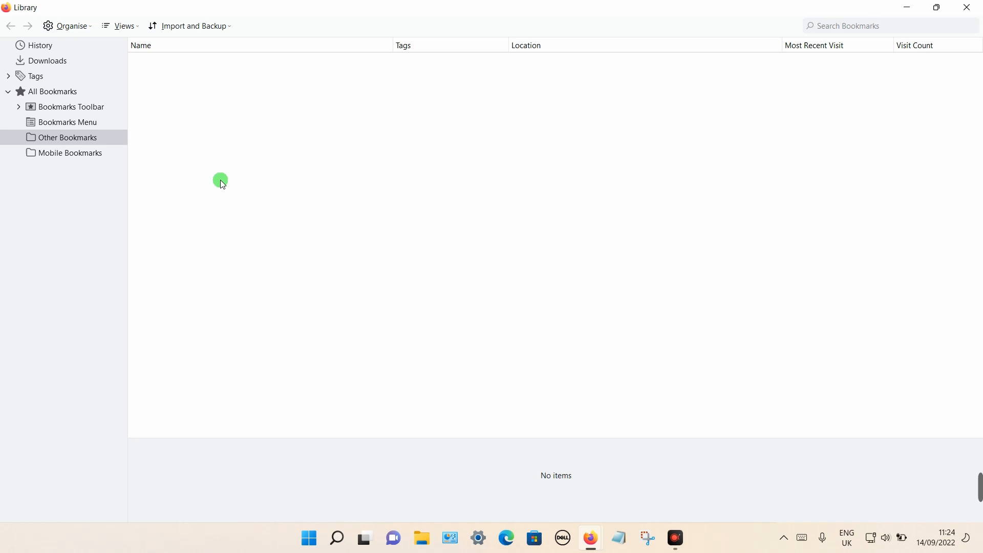
List the Bookmarks Toolbar's folders and BBC Sport links, select all, and close the context menu without deleting.
left_click(73, 106)
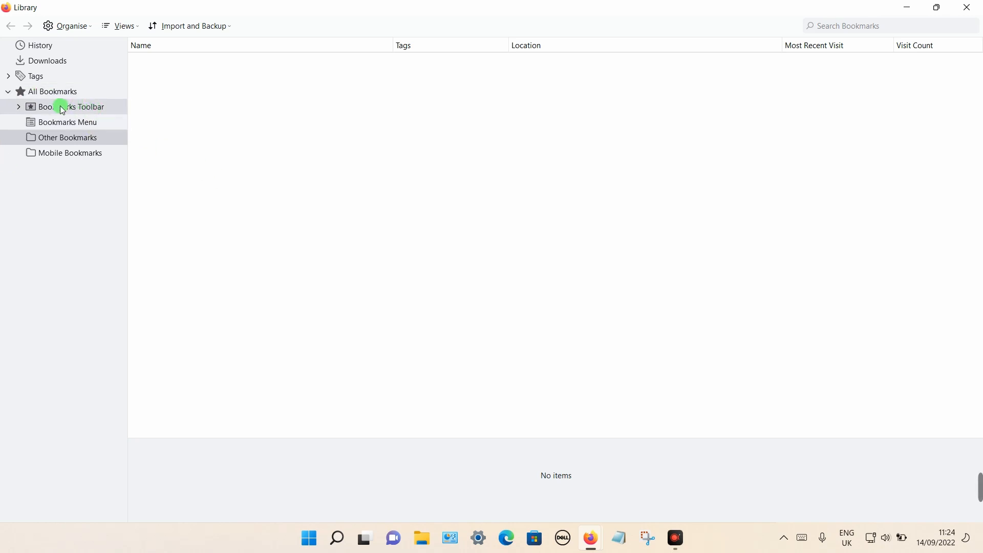
left_click(71, 107)
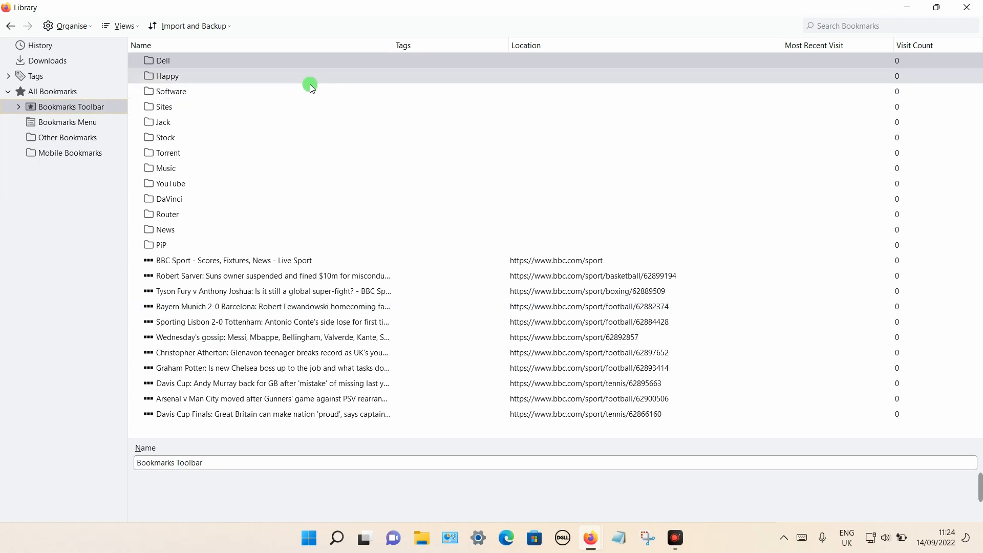
left_click(234, 261)
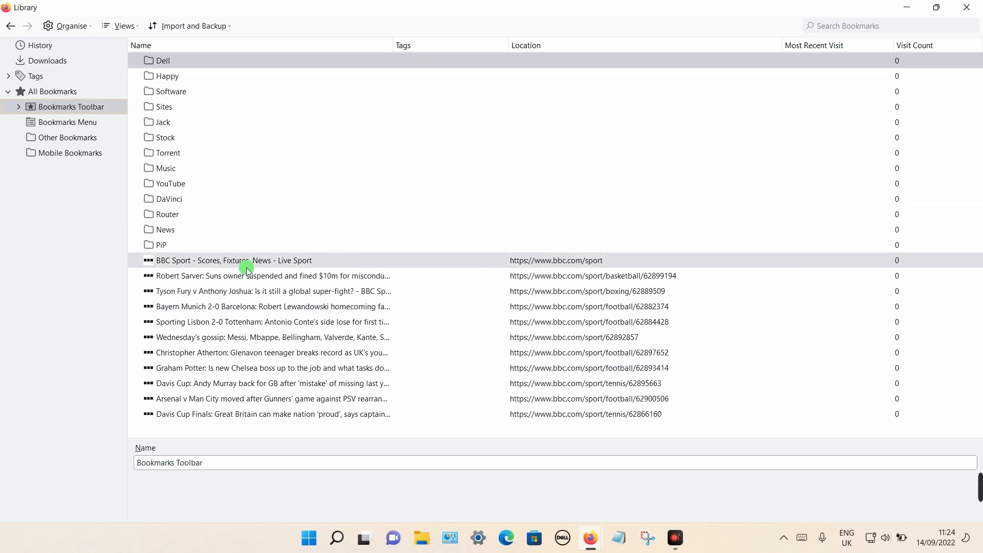
left_click(234, 260)
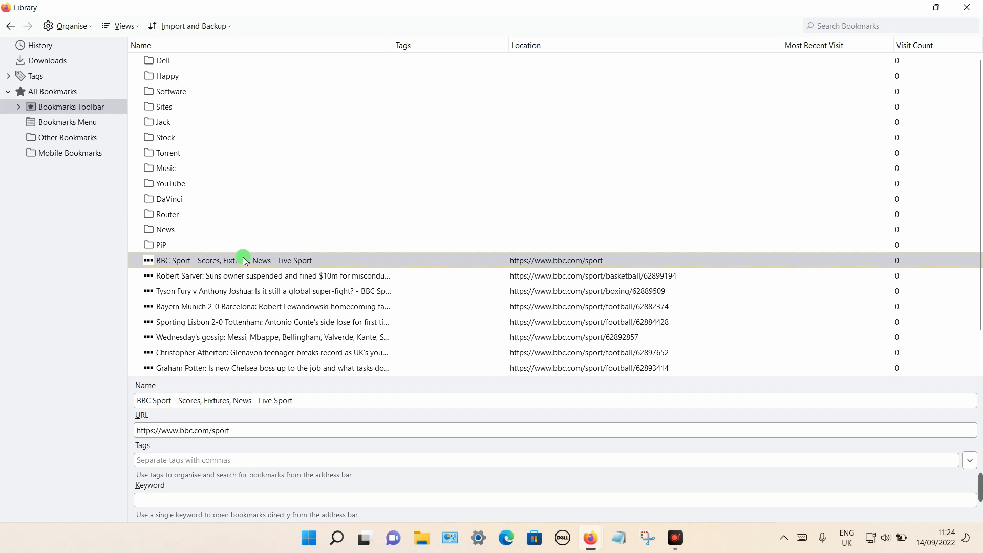
key("ctrl+a")
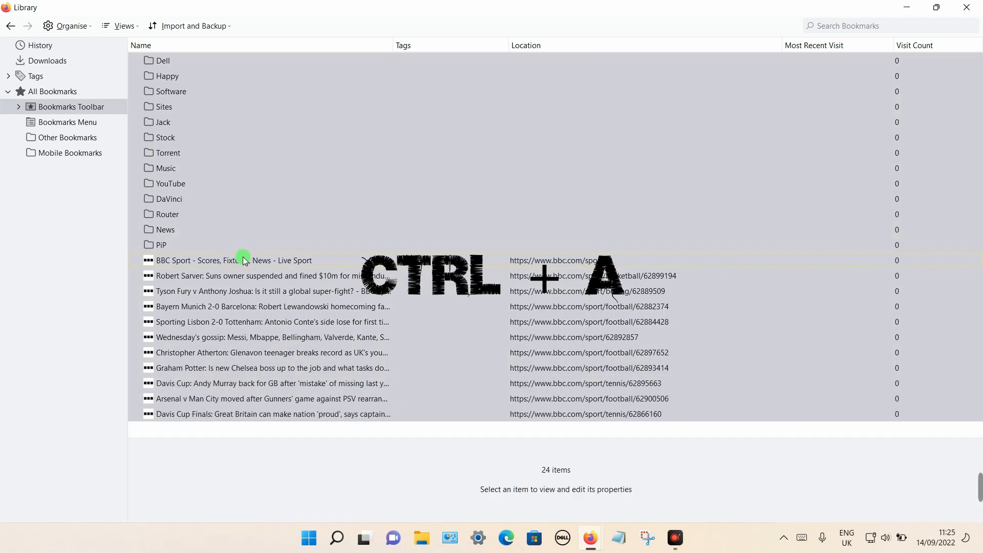
right_click(281, 126)
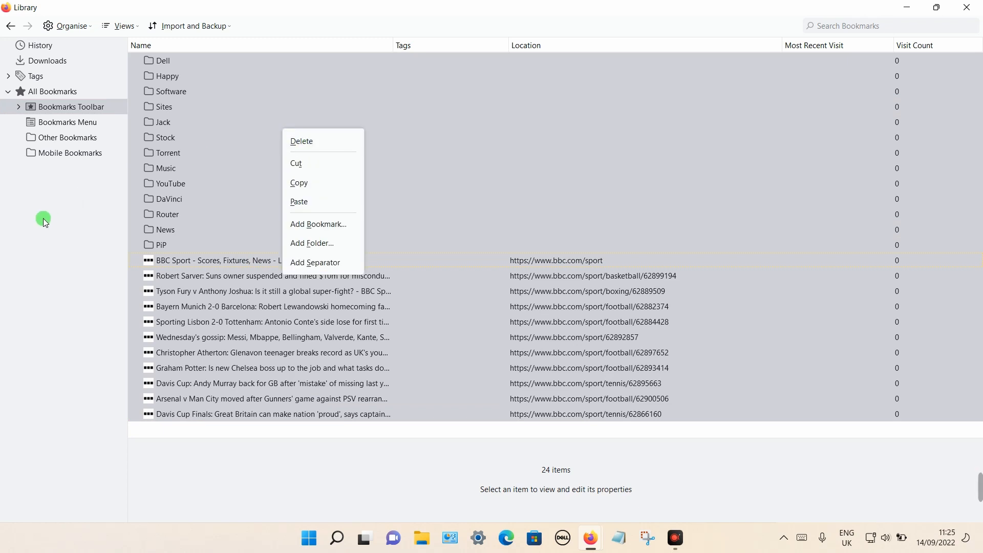
left_click(70, 107)
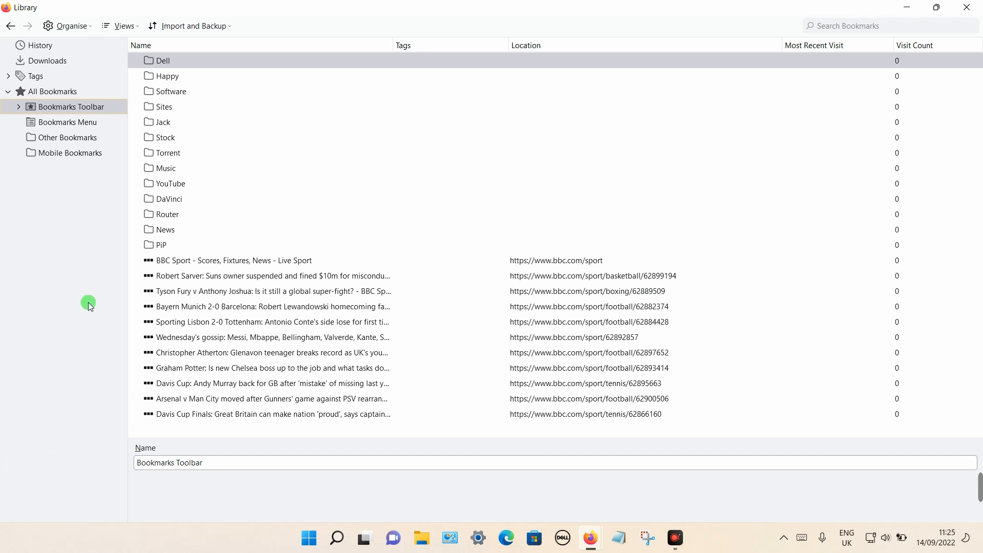
Select the eleven BBC Sport bookmarks with Shift+End and delete them, keeping the folders.
left_click(234, 260)
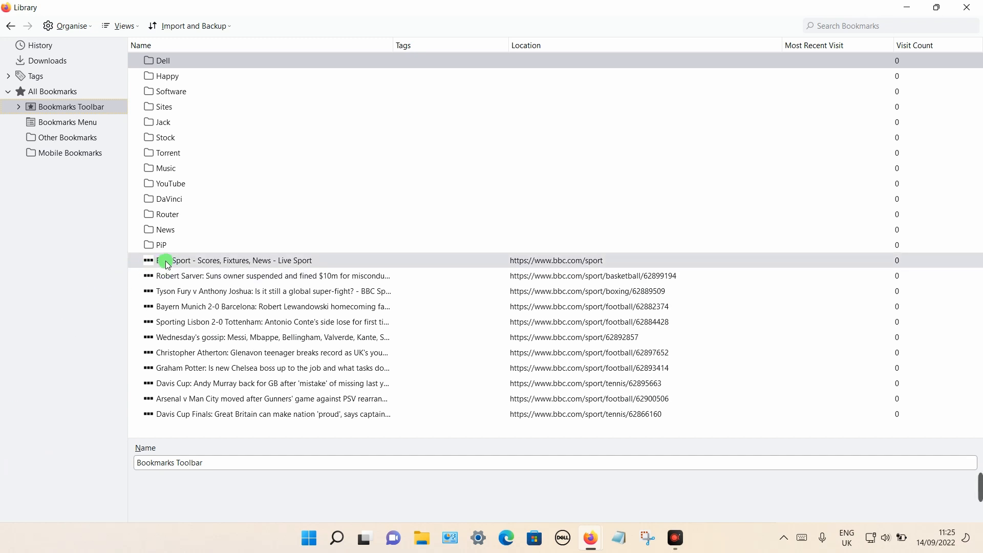
left_click(272, 398)
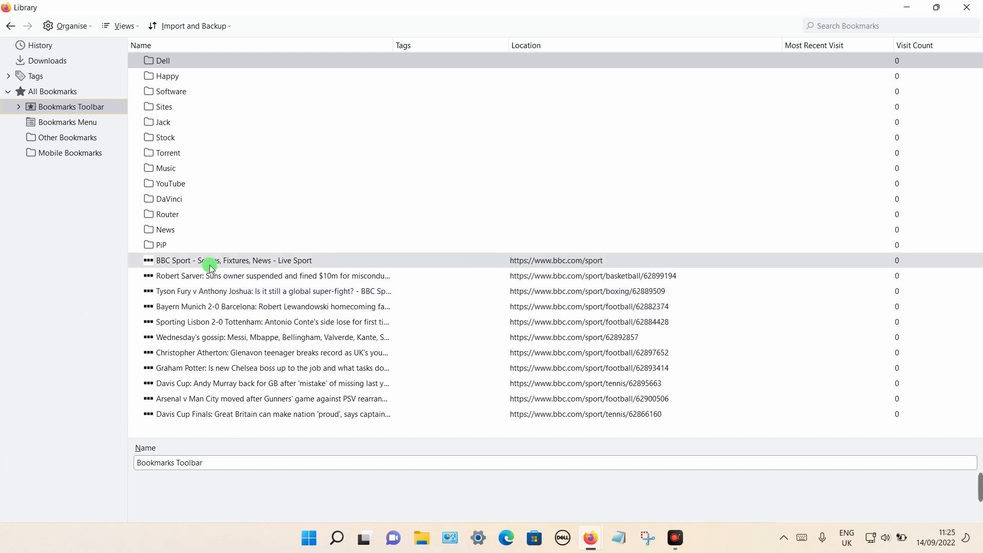
left_click(234, 261)
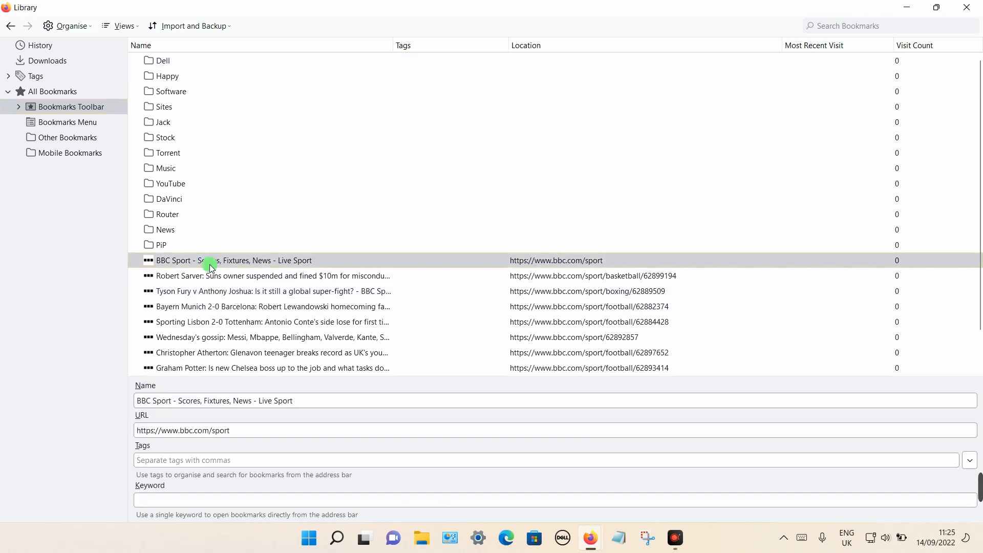
key("shift+end")
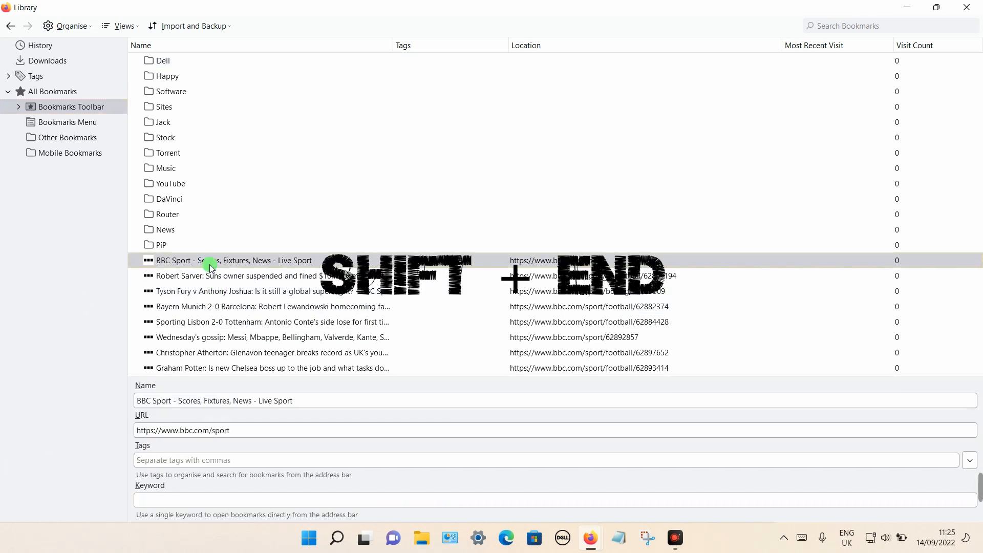
key("shift+end")
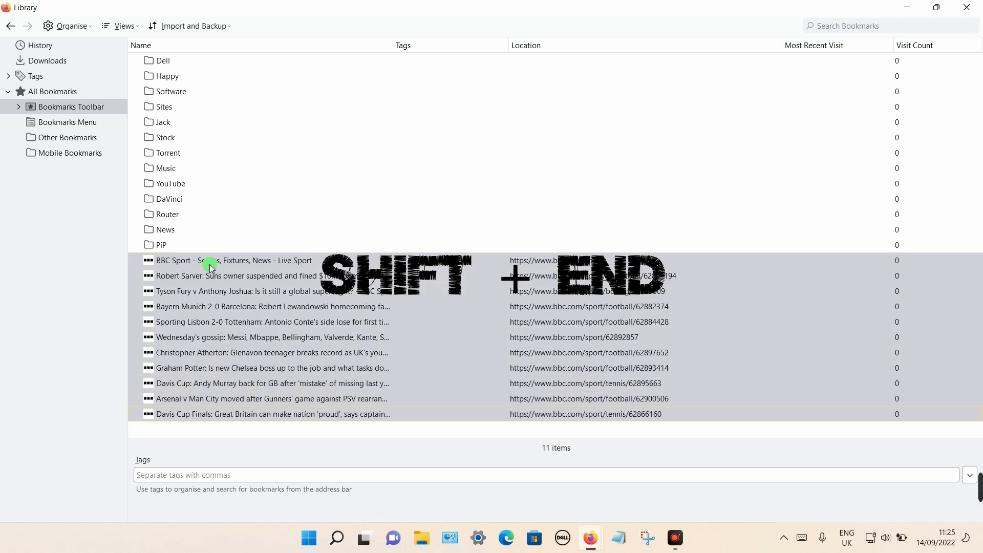
key("shift+End")
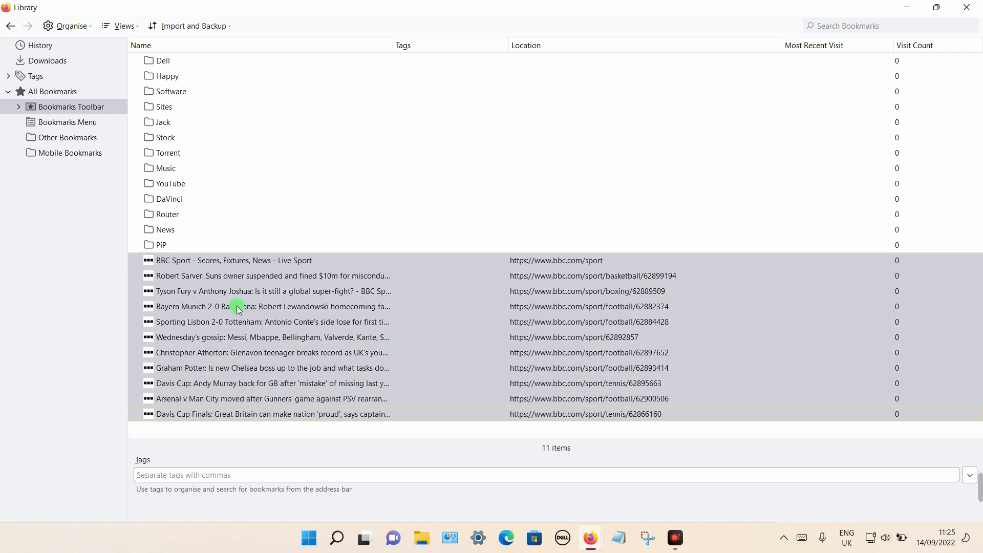
right_click(235, 295)
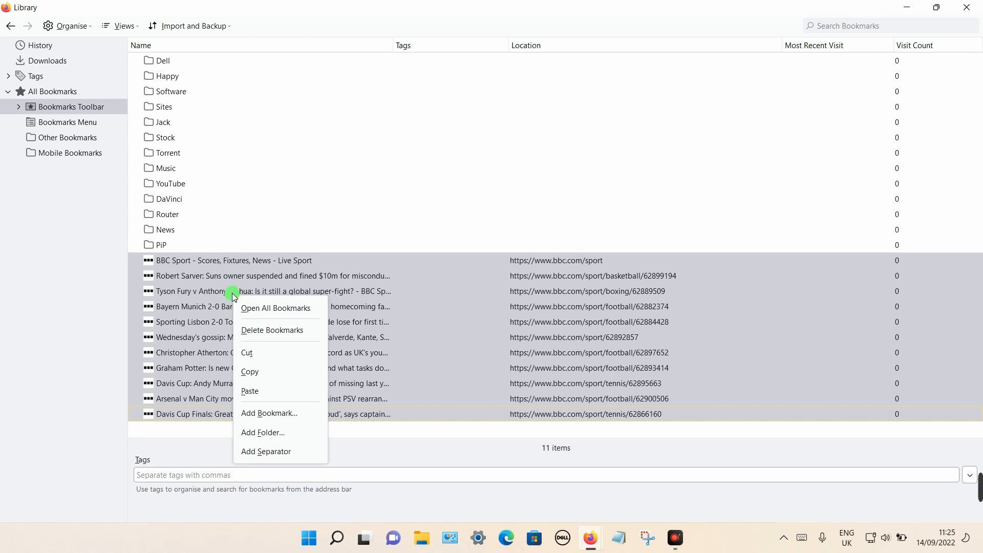
mouse_move(280, 333)
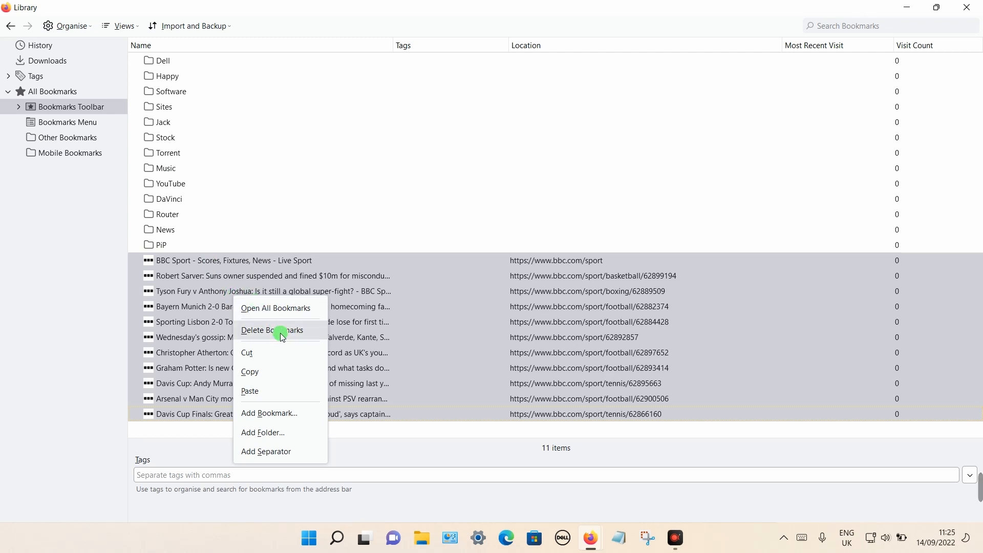
left_click(271, 330)
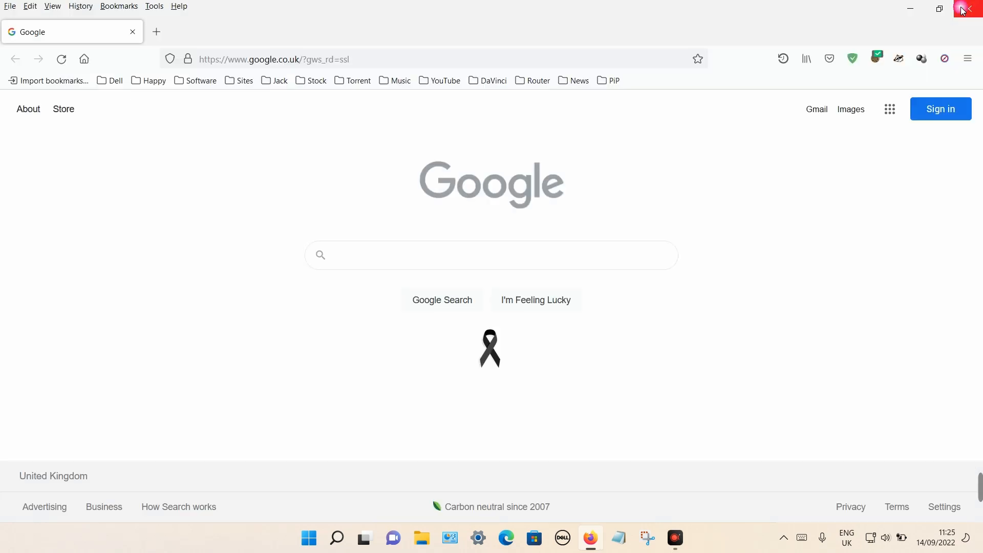
mouse_move(971, 9)
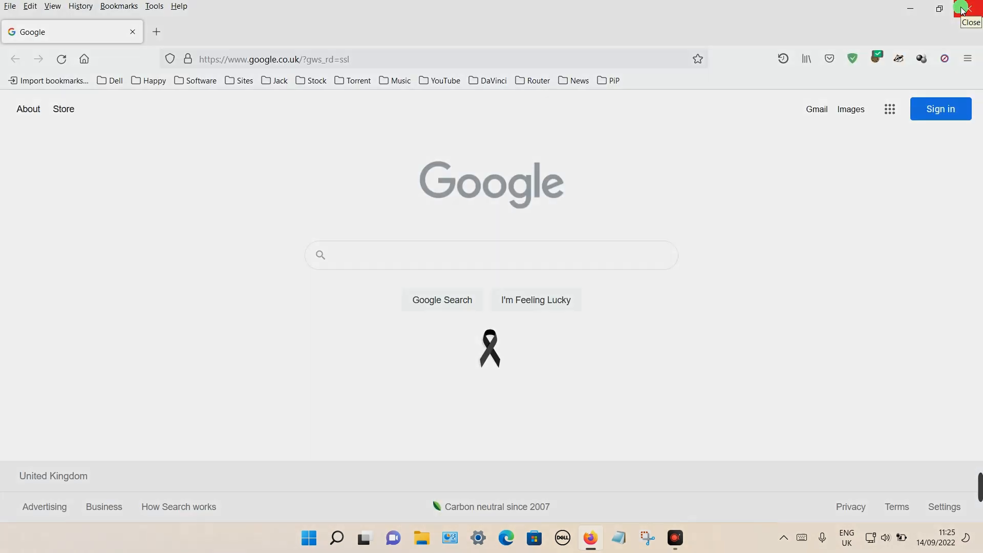